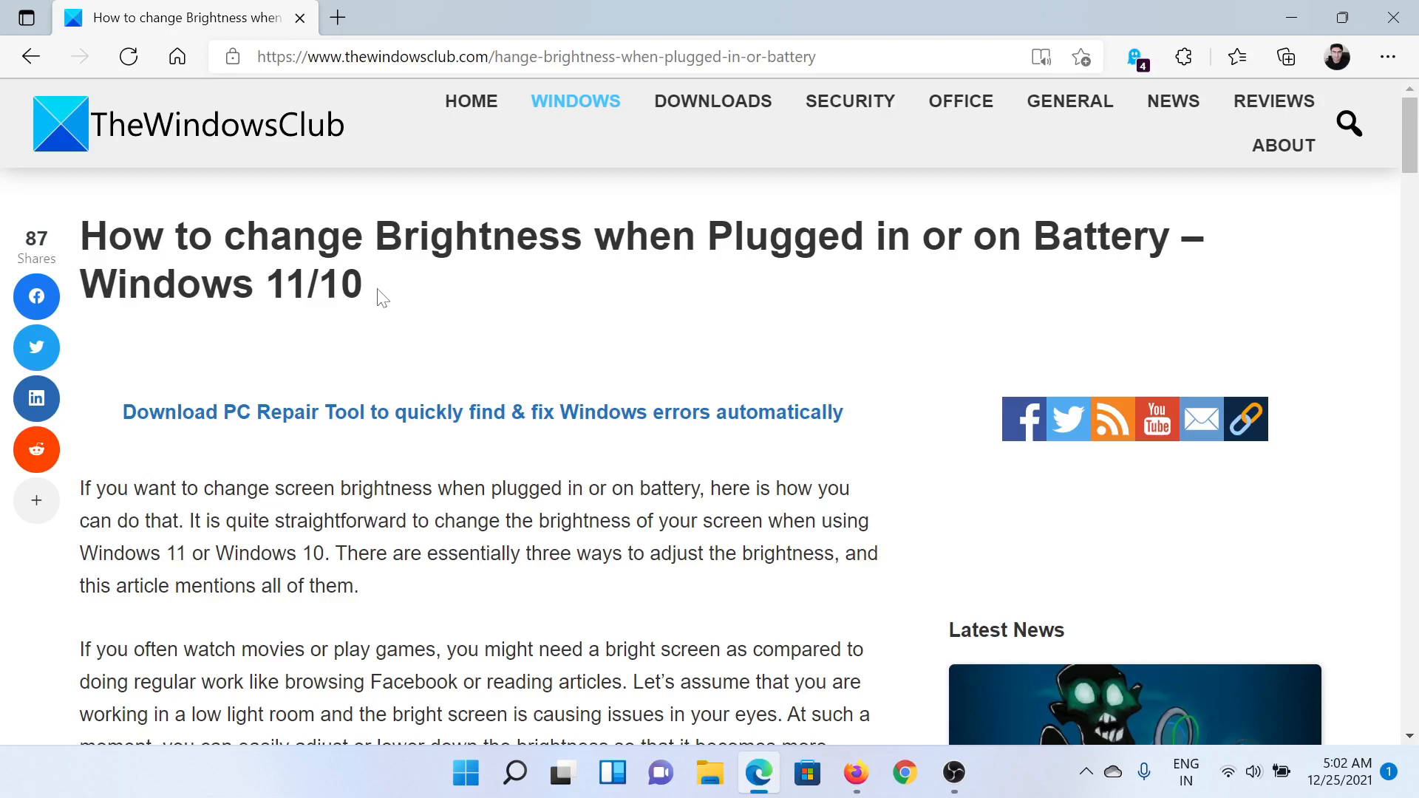
{"action": "mouse_move", "coordinate": [650, 457]}
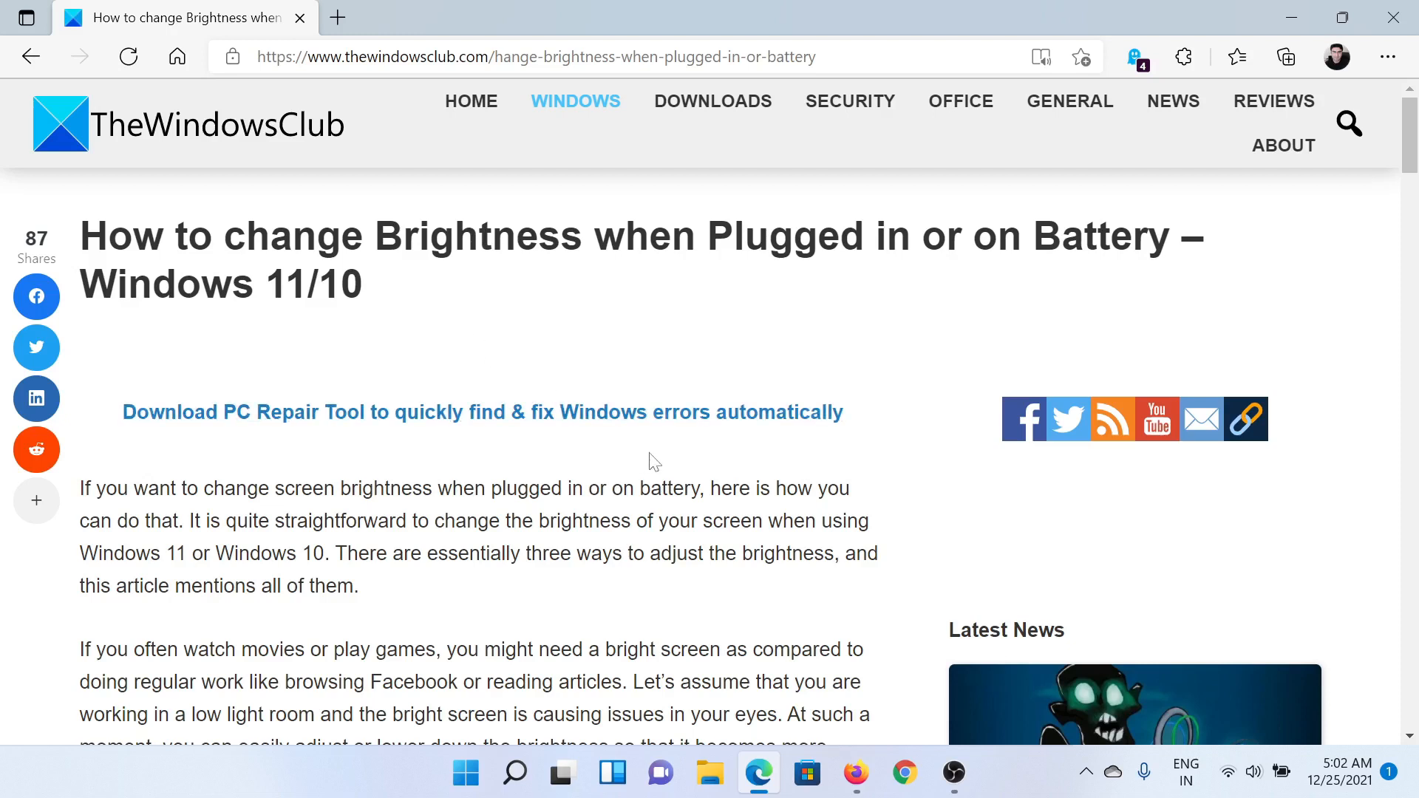
{"action": "mouse_move", "coordinate": [1045, 587]}
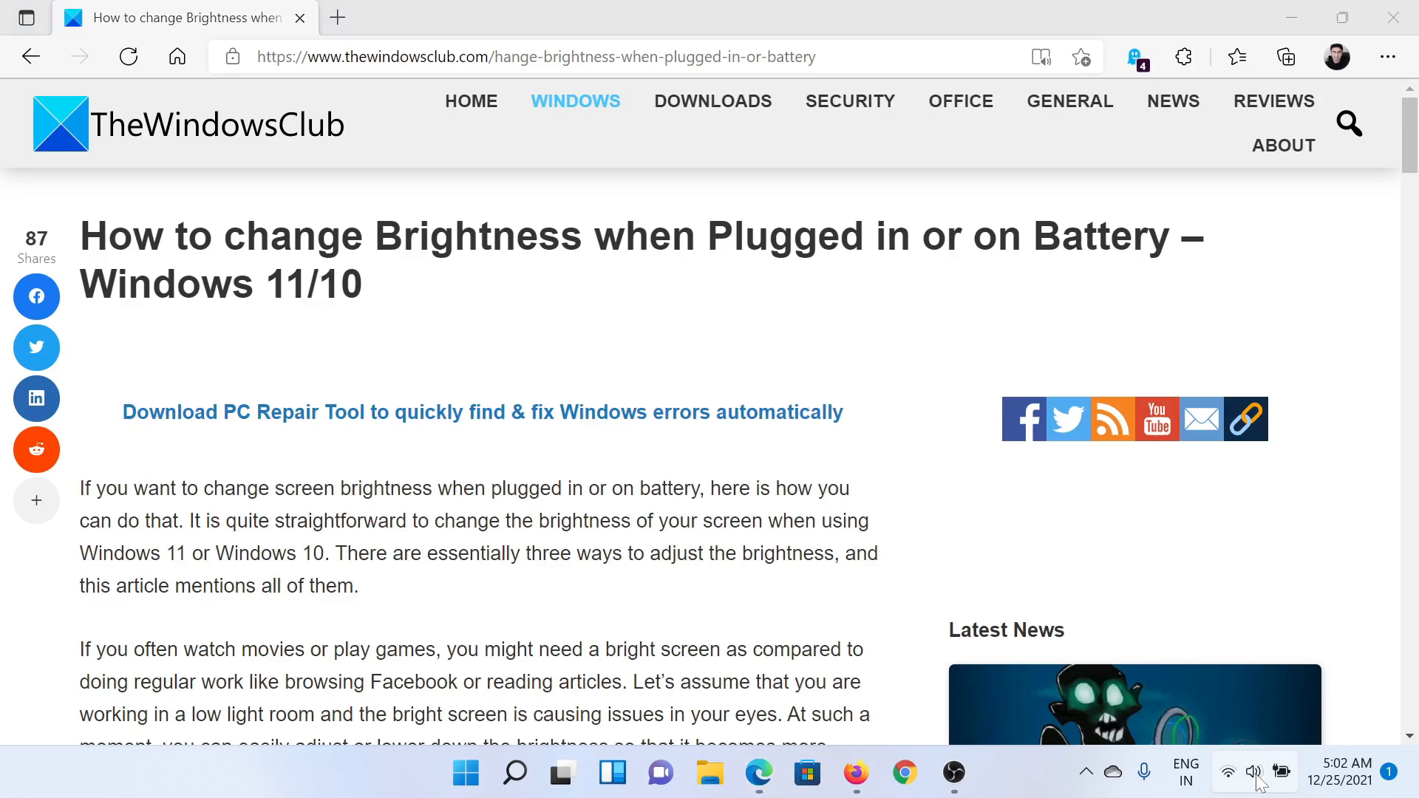
- Open Quick Settings to check the brightness slider, then close the panel
{"action": "left_click", "coordinate": [1253, 771]}
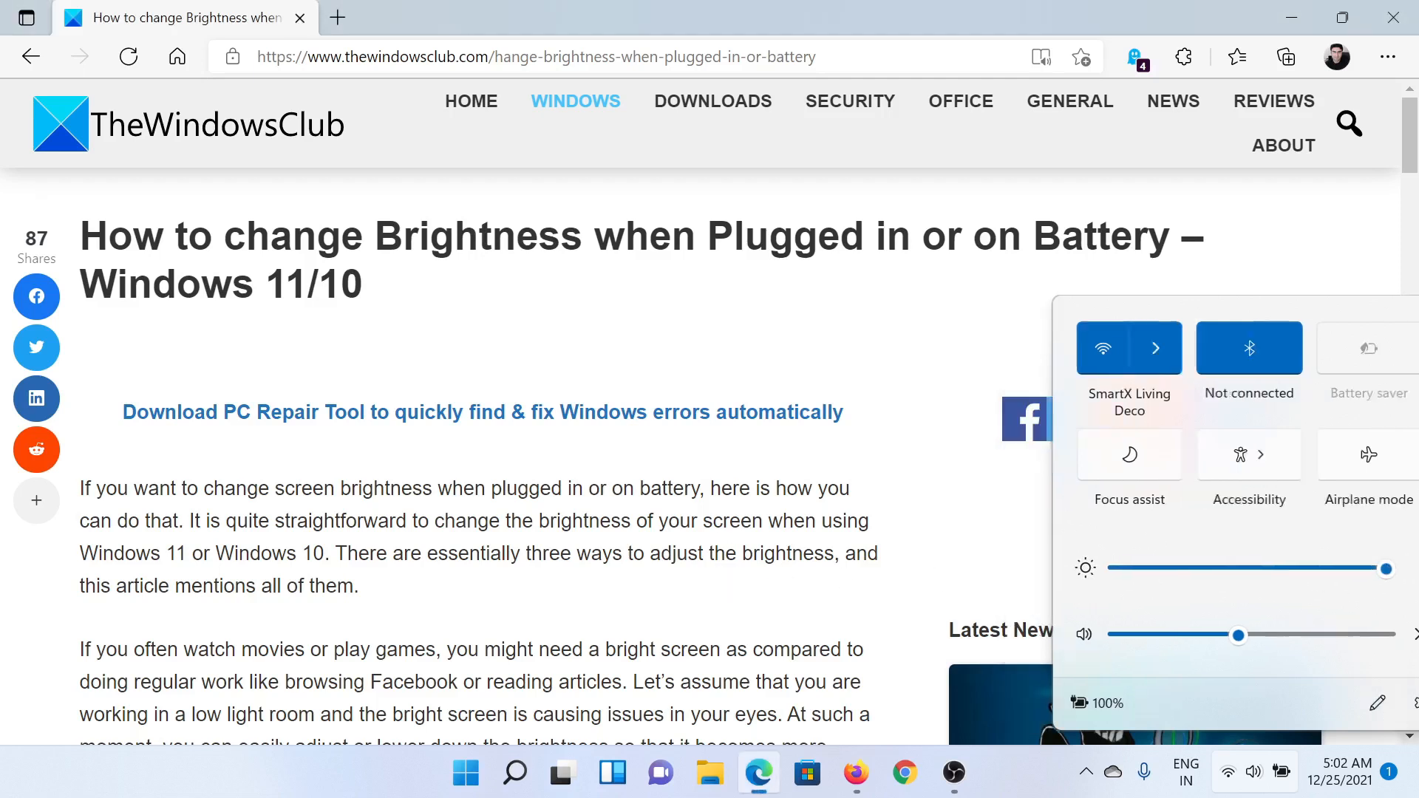
{"action": "left_click", "coordinate": [483, 626]}
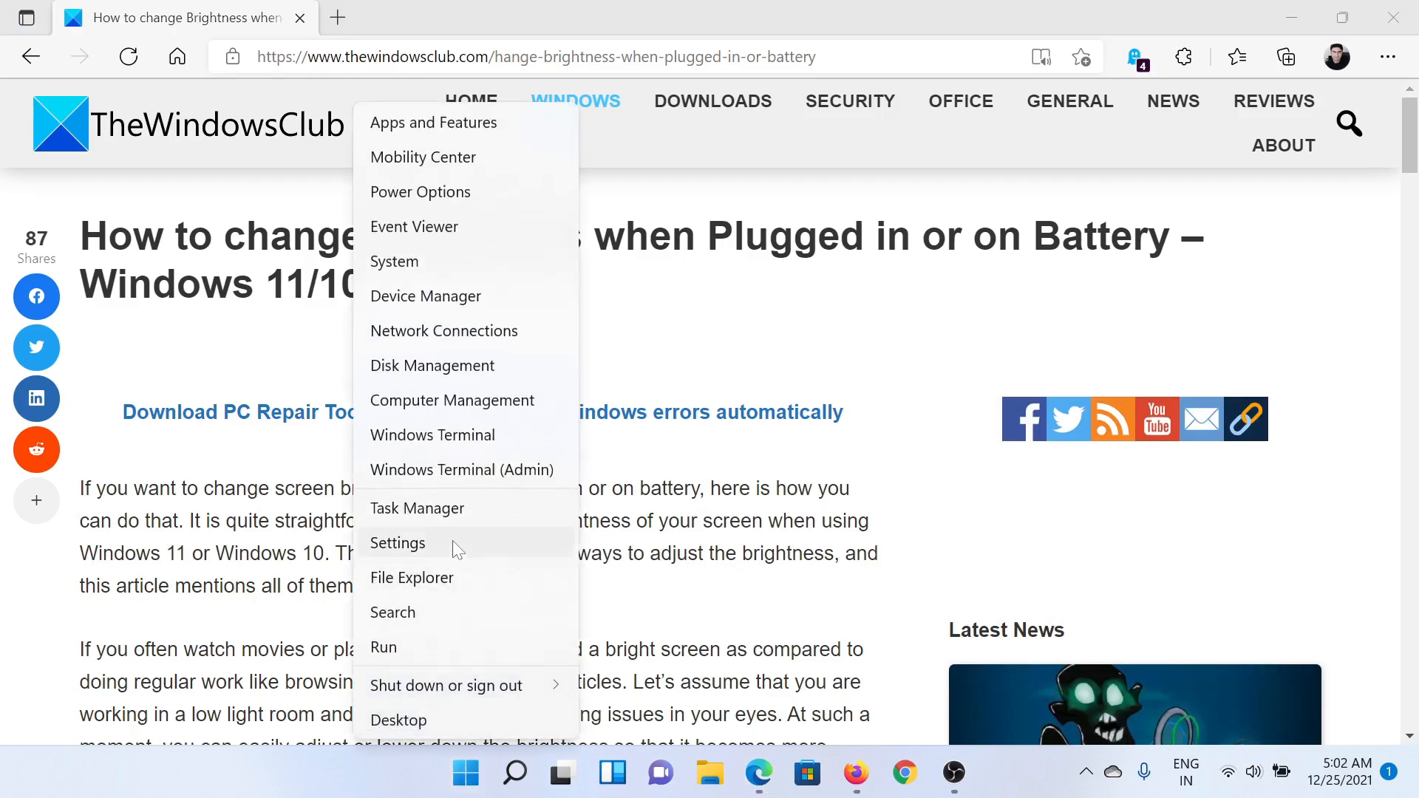
- Open Settings to view the System > Display brightness slider at maximum, then minimize it
{"action": "left_click", "coordinate": [396, 543]}
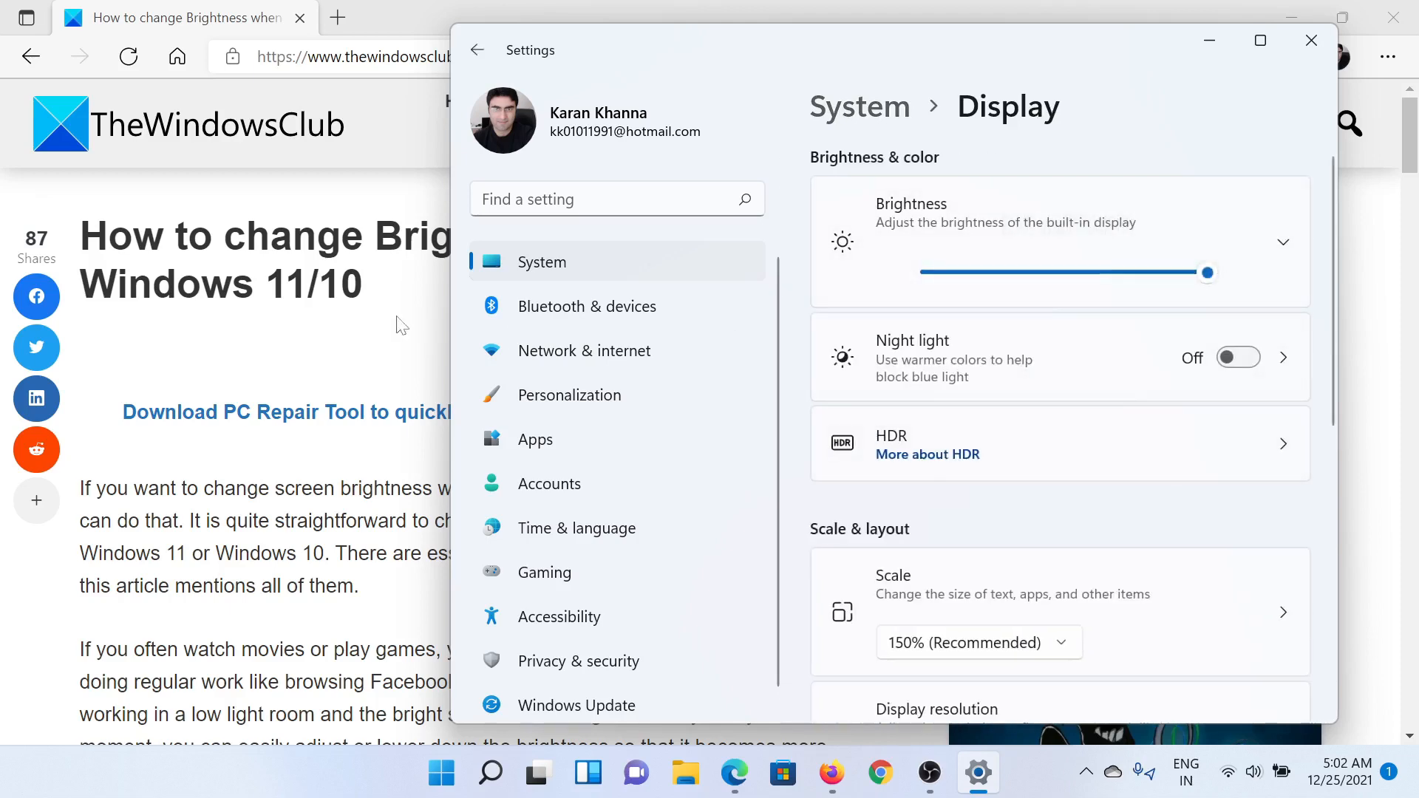
{"action": "left_click", "coordinate": [1311, 40]}
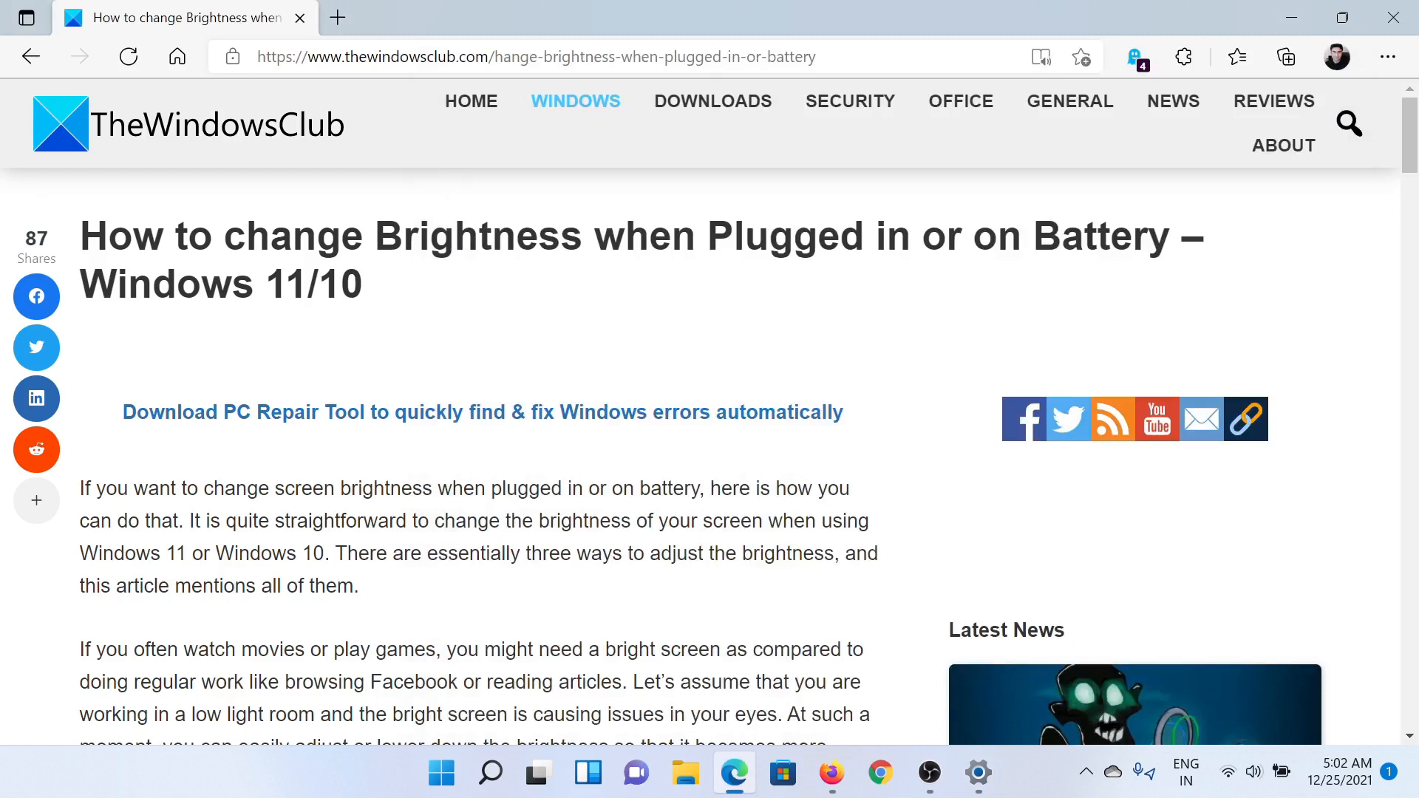